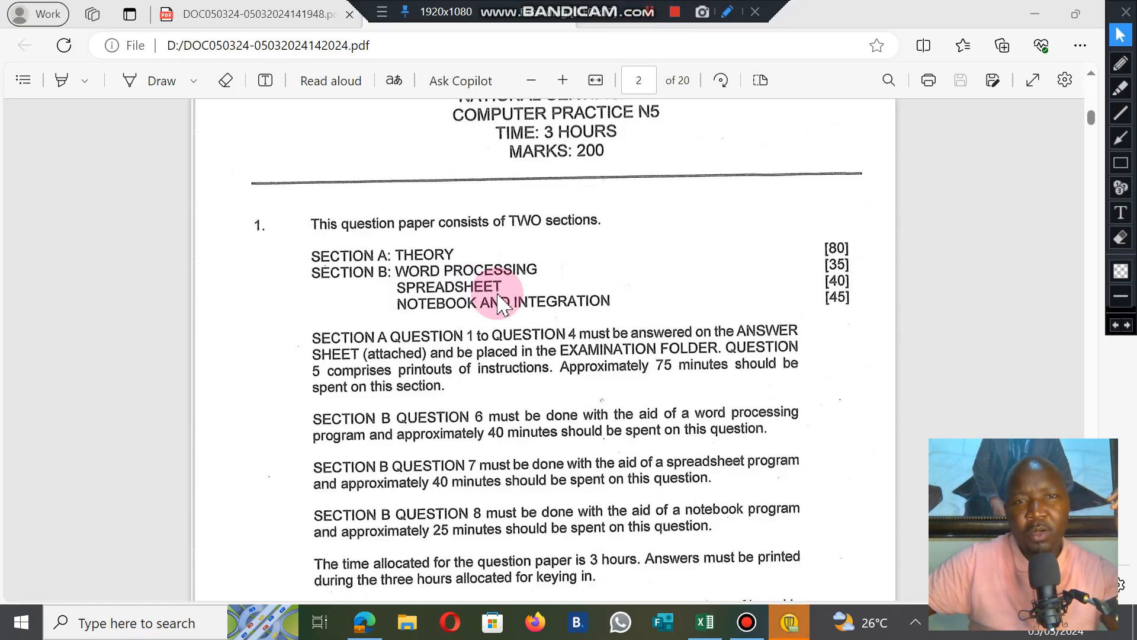
mouse_move(888, 180)
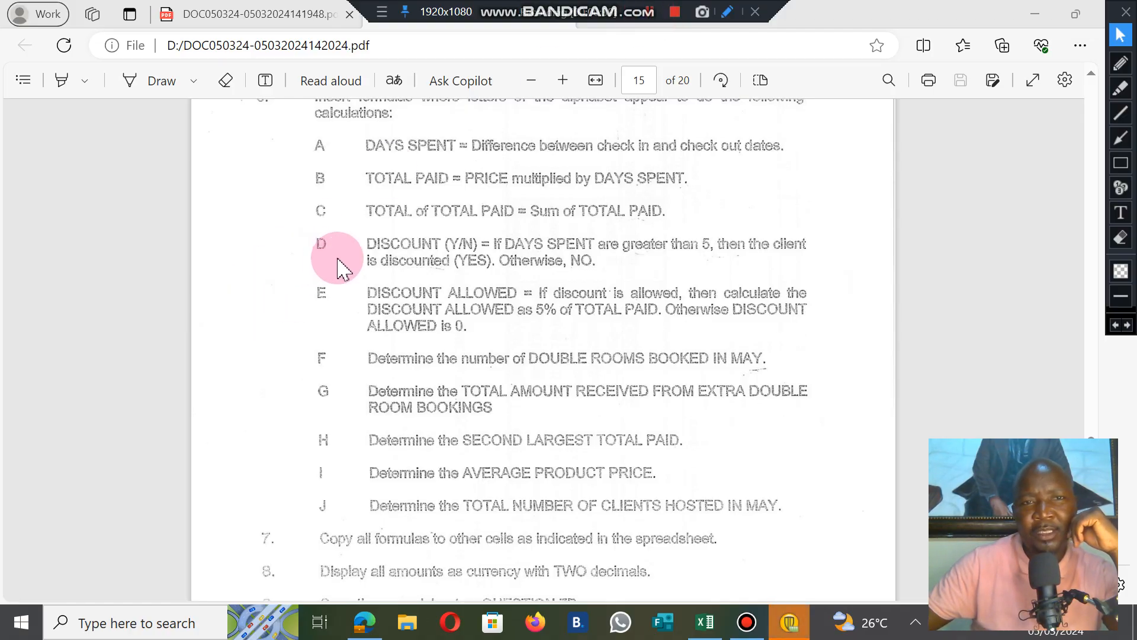
mouse_move(363, 272)
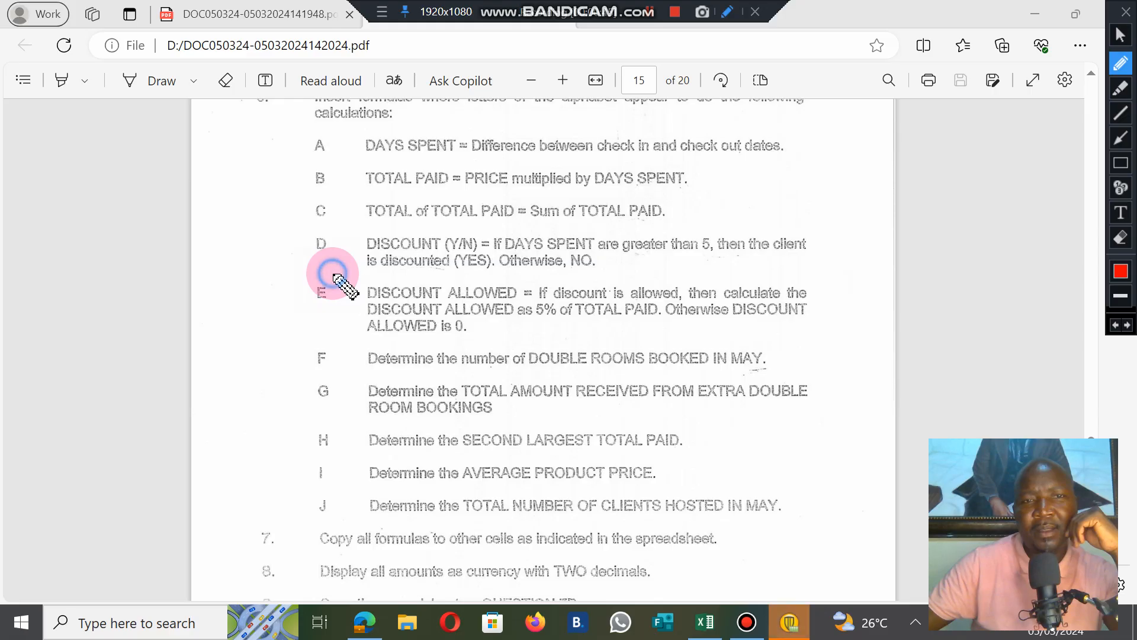
drag(334, 273, 331, 537)
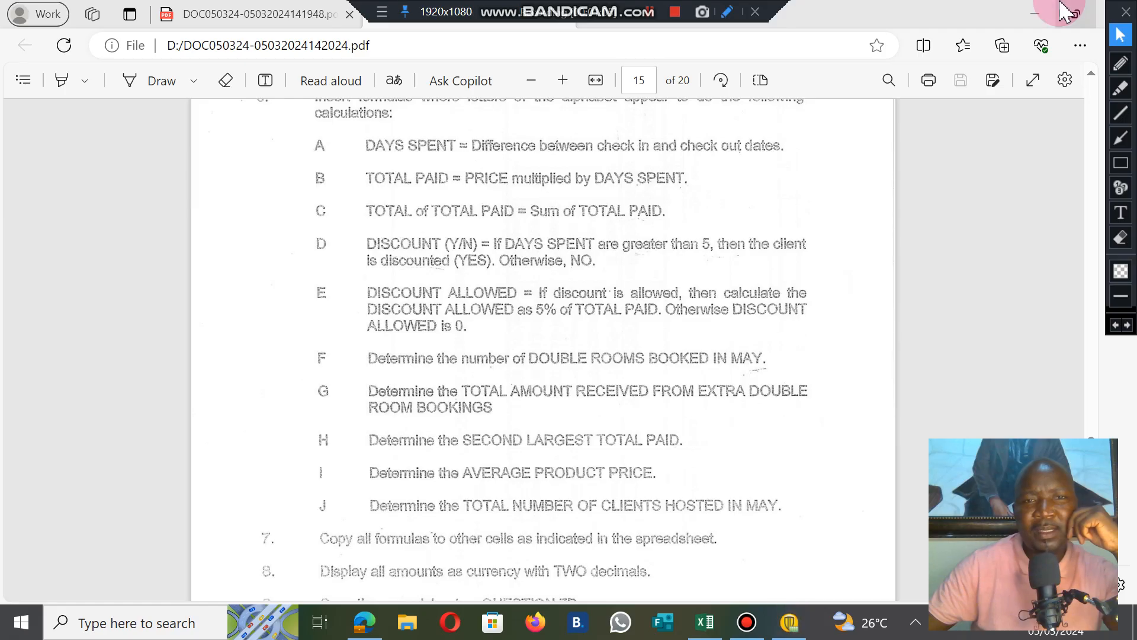
mouse_move(1100, 101)
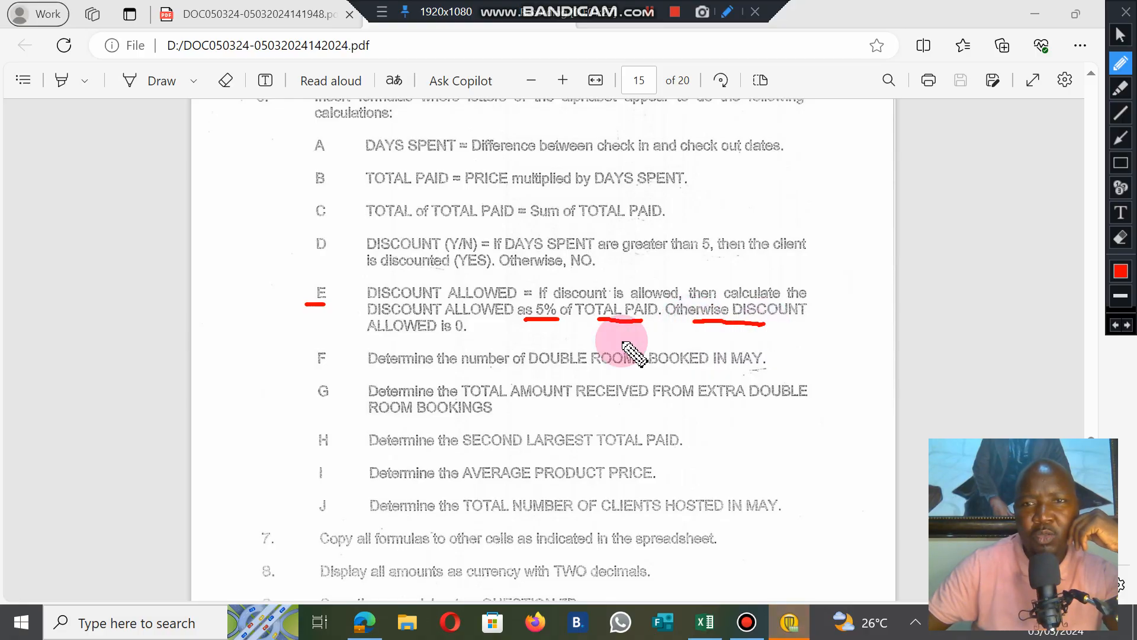
mouse_move(479, 342)
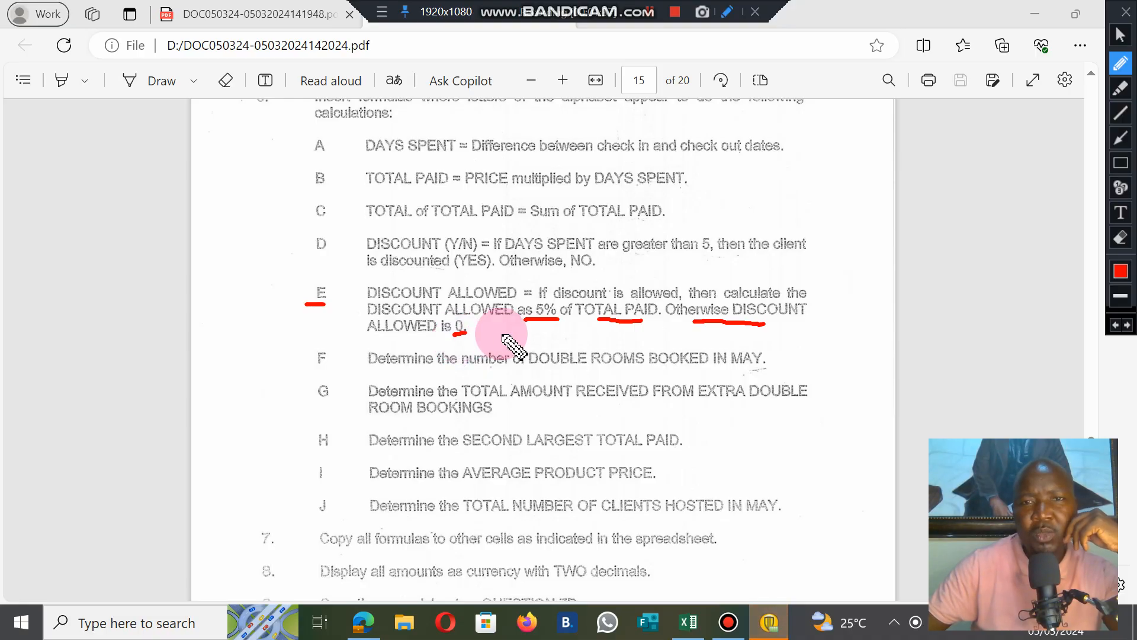
mouse_move(584, 308)
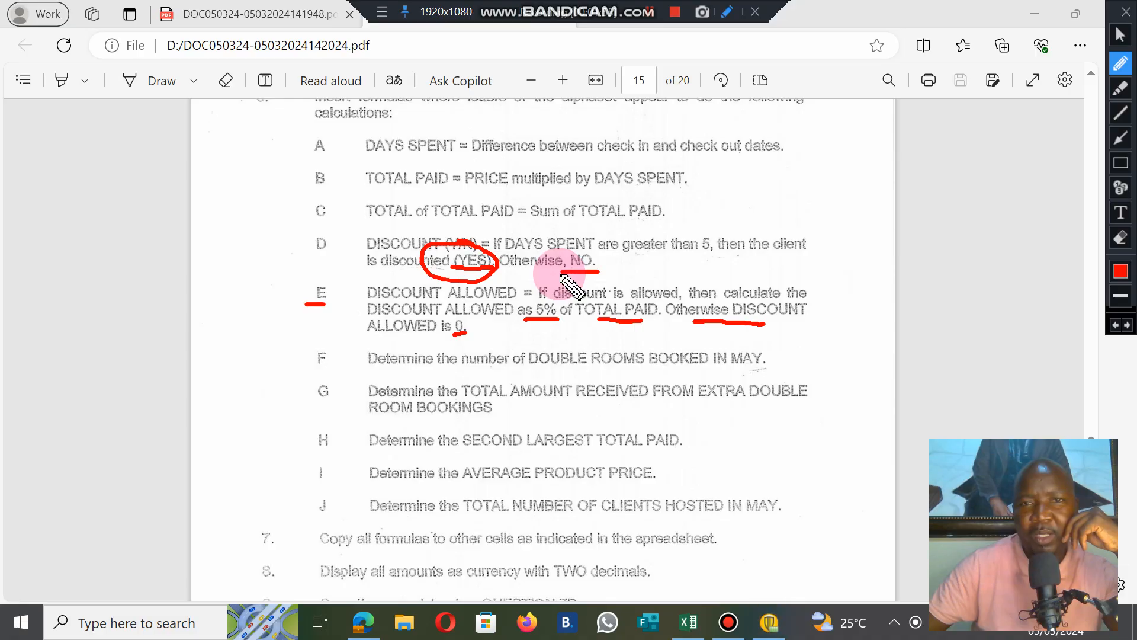
drag(609, 261, 653, 341)
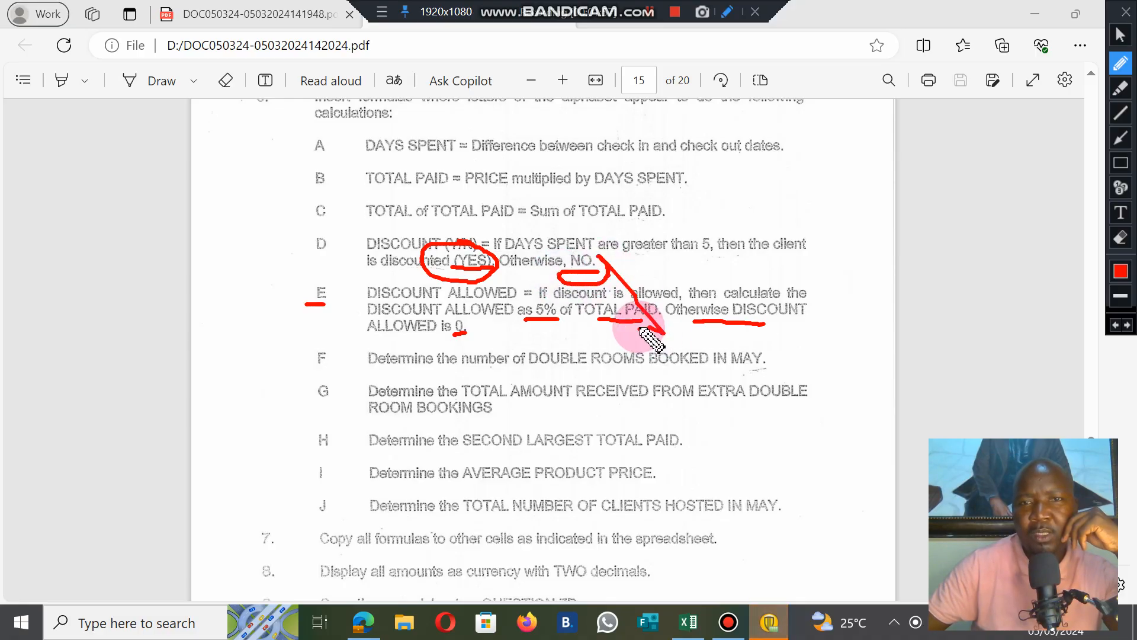
drag(653, 342, 573, 261)
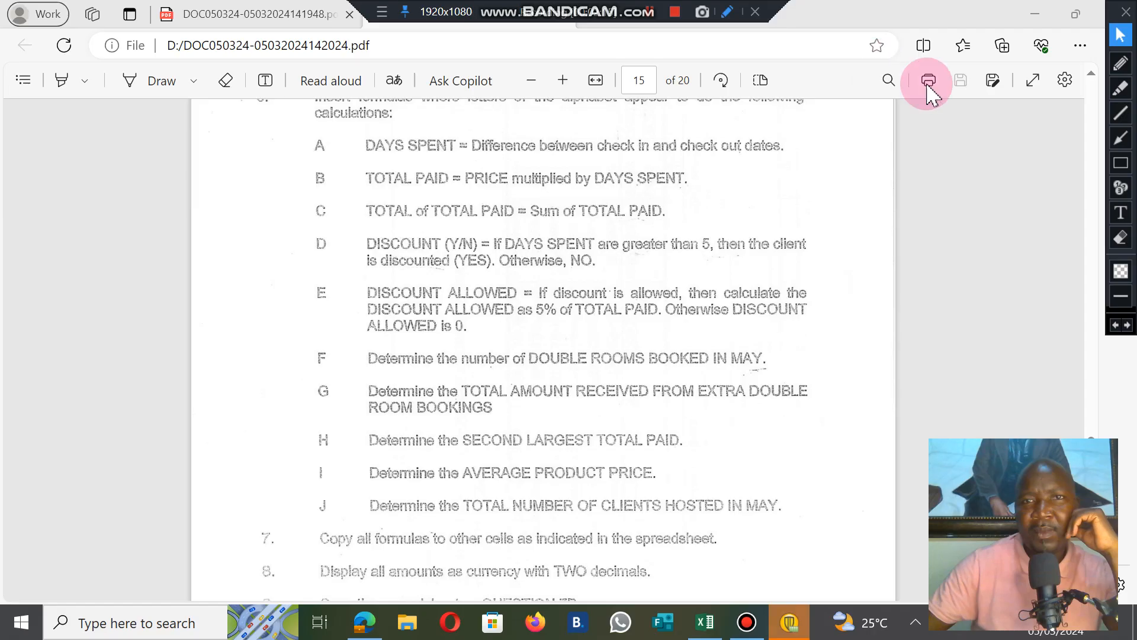
Step: Underline 'If discount' in item E with the red pen and curve it back to '(YES)' in item D
click(928, 79)
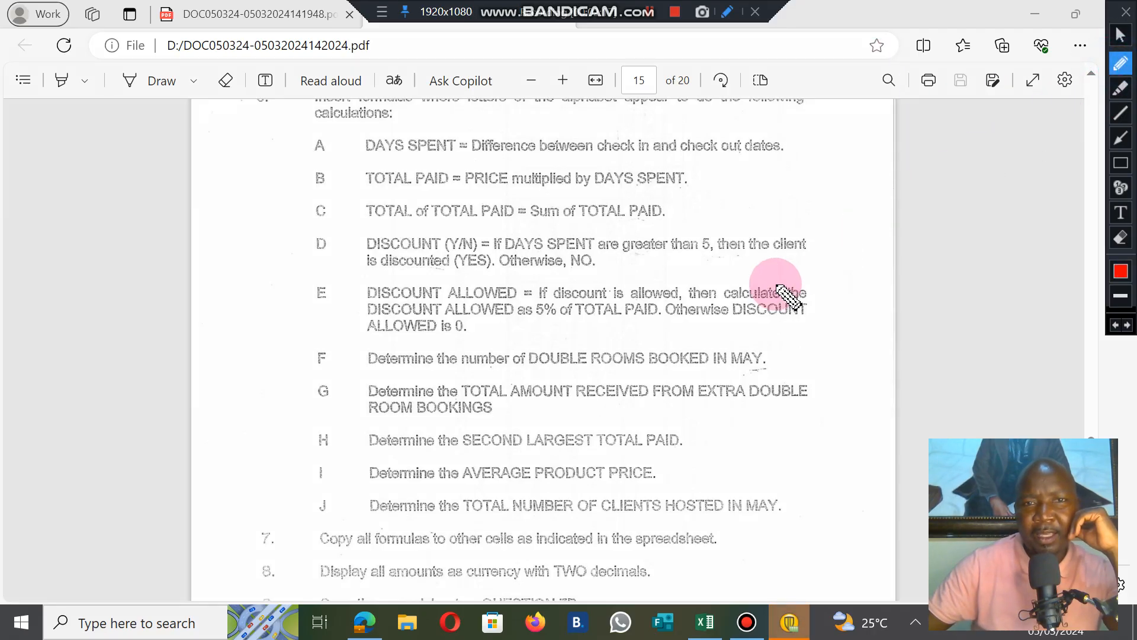
mouse_move(678, 319)
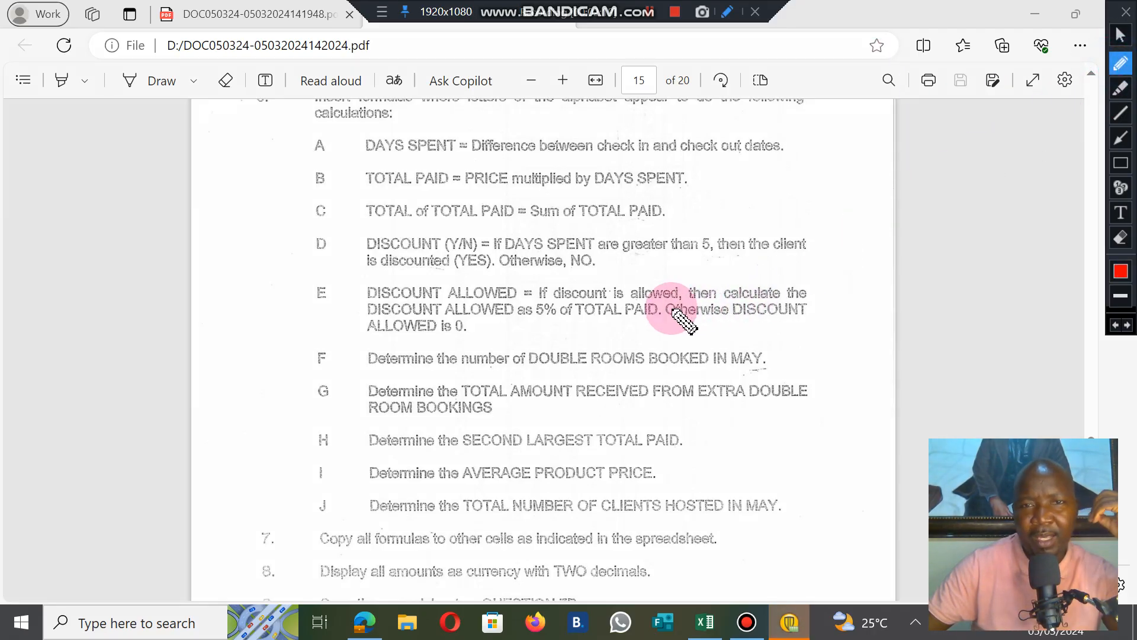
mouse_move(540, 315)
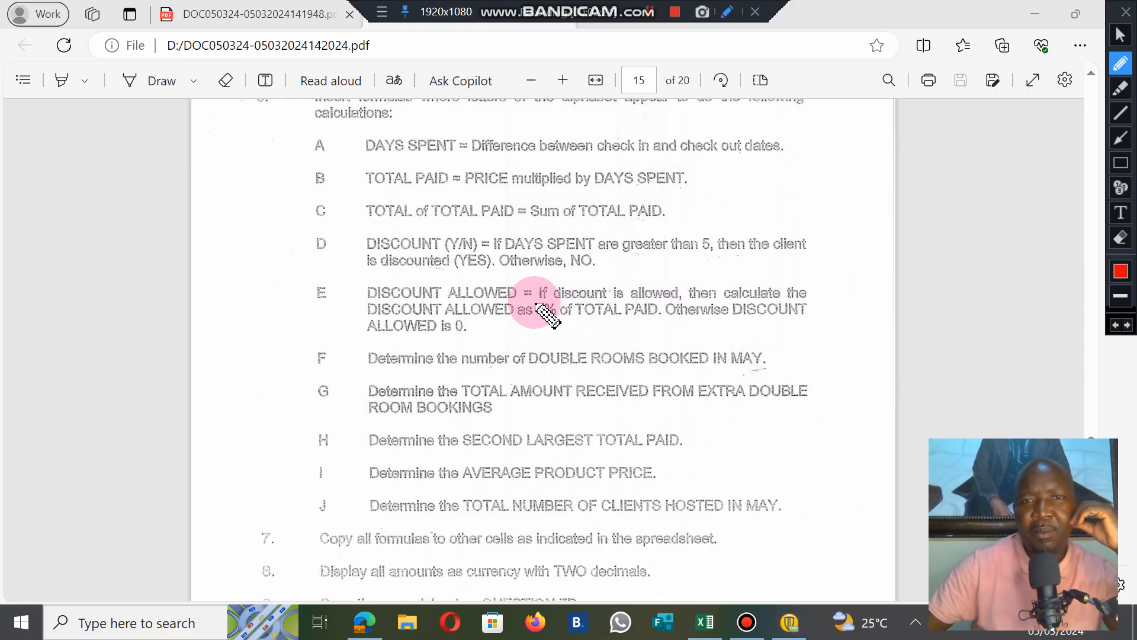
drag(534, 297, 570, 297)
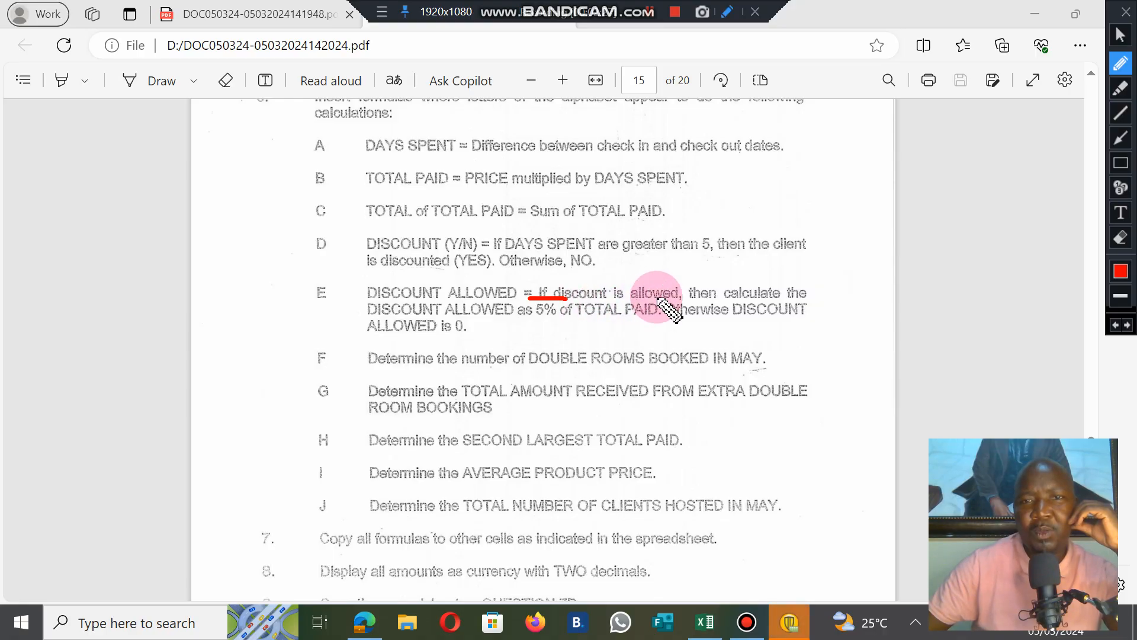
drag(670, 308, 464, 283)
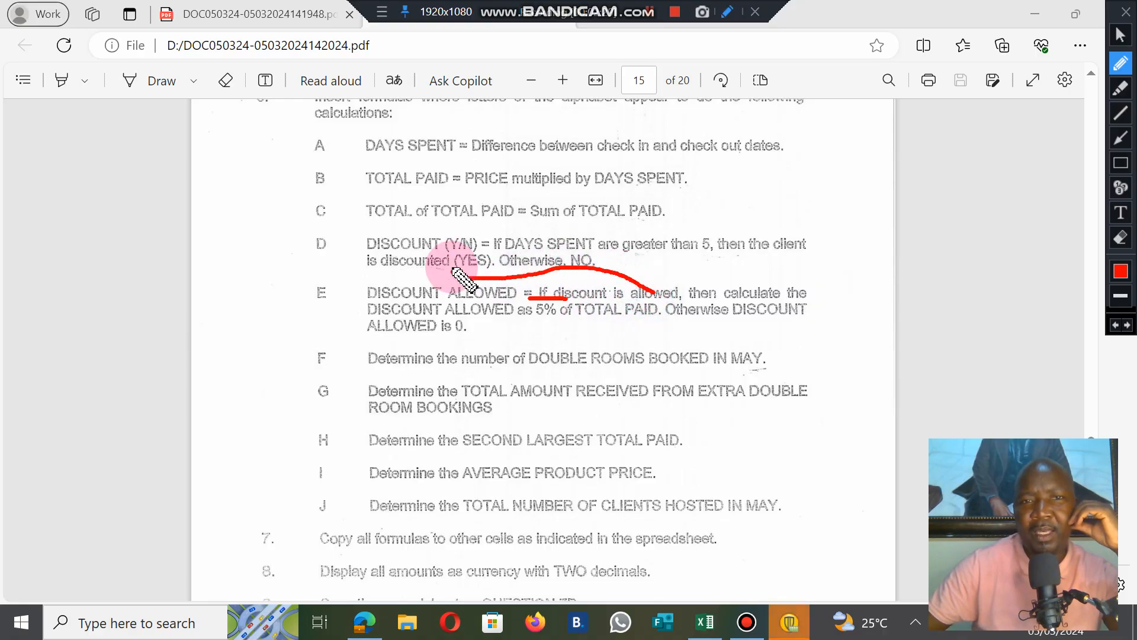
drag(471, 283, 509, 260)
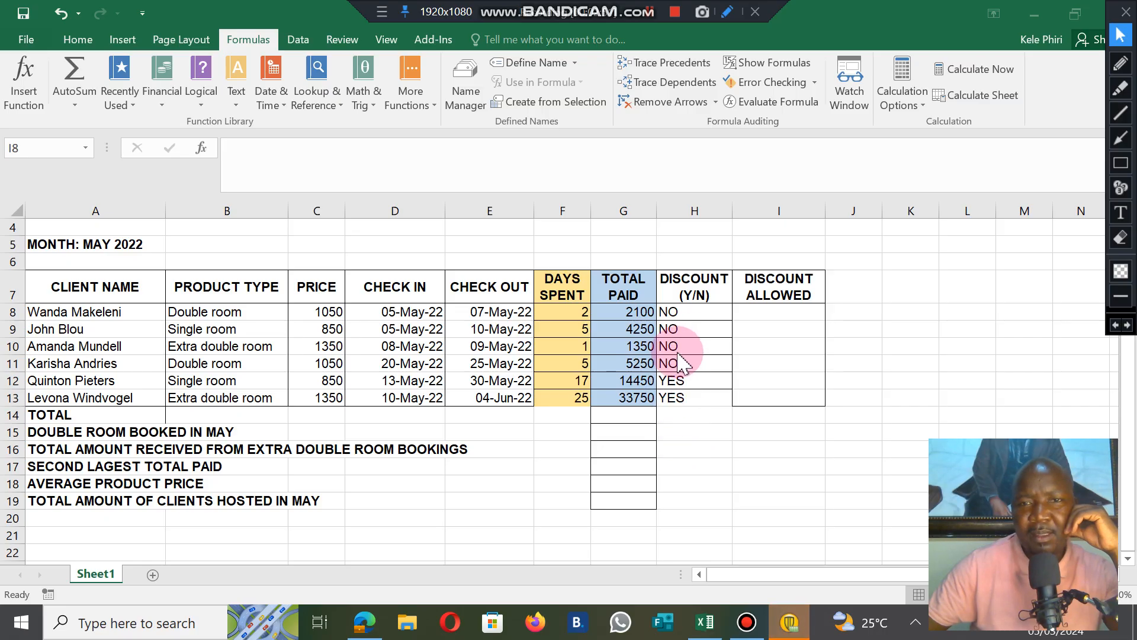
mouse_move(686, 406)
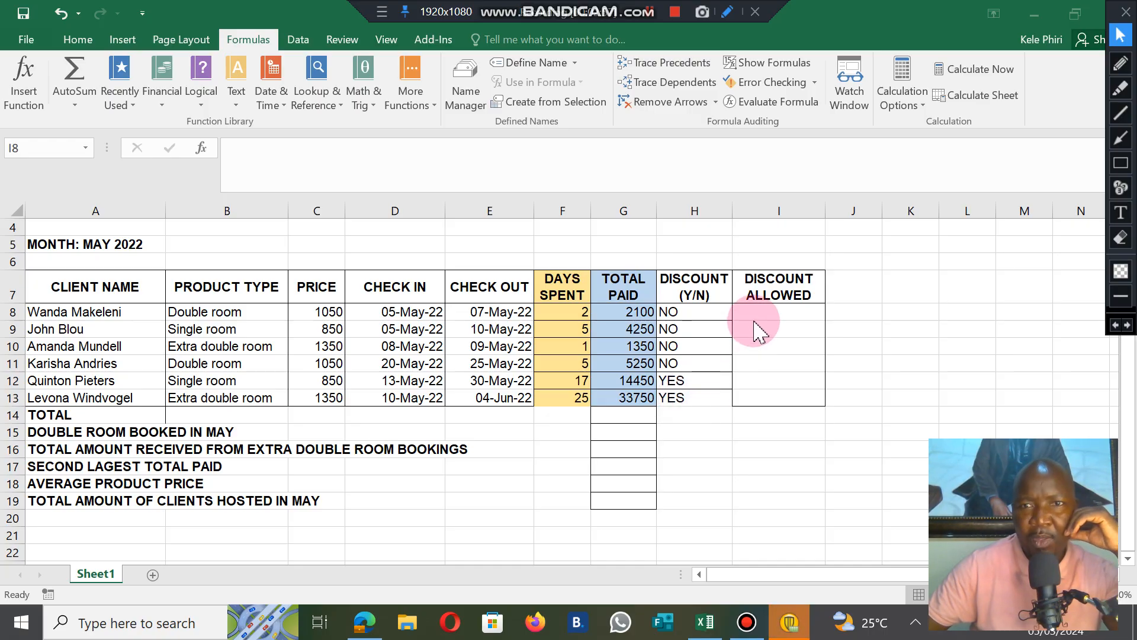
Step: Select the empty first DISCOUNT ALLOWED cell I8 for the first client
click(778, 312)
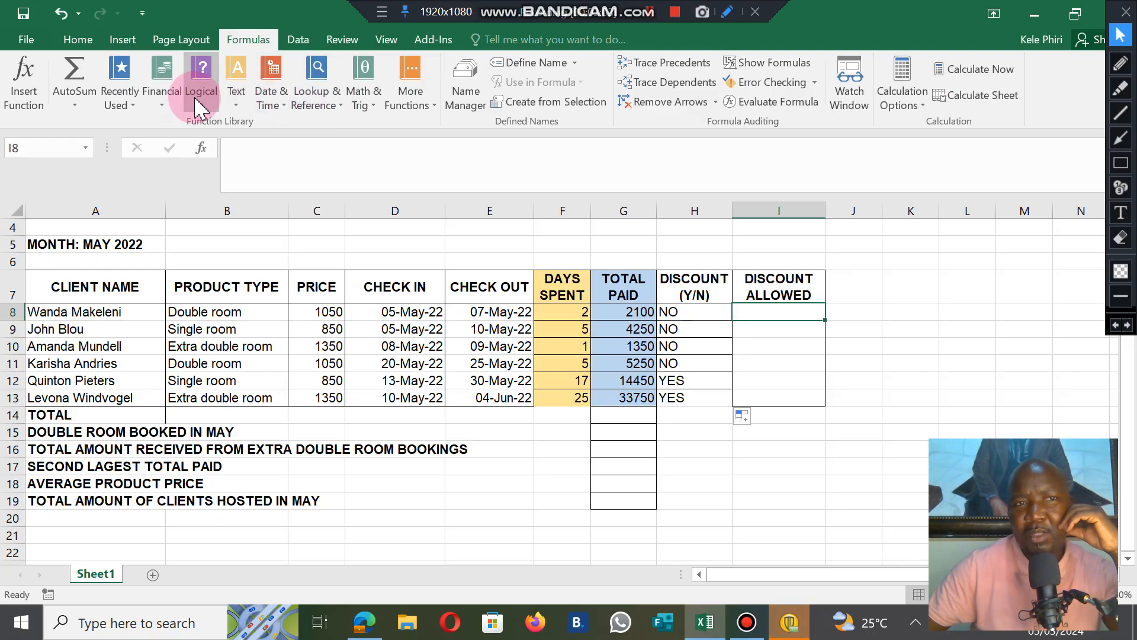
Step: Insert an IF function in I8 with Logical_test H8="yes"
click(198, 81)
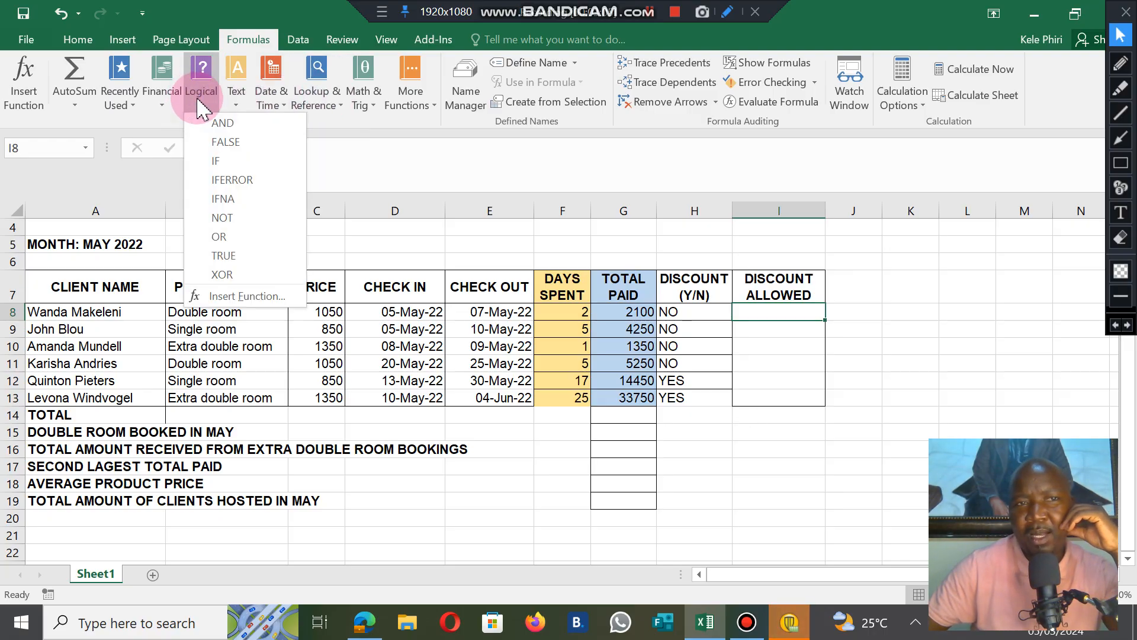
click(214, 160)
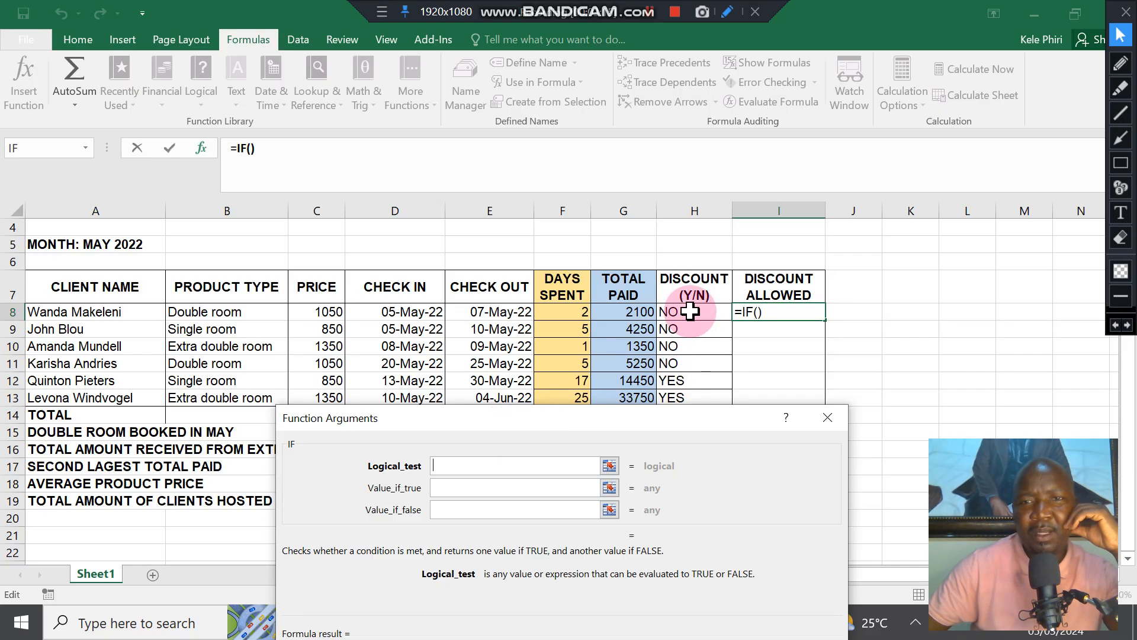
click(693, 311)
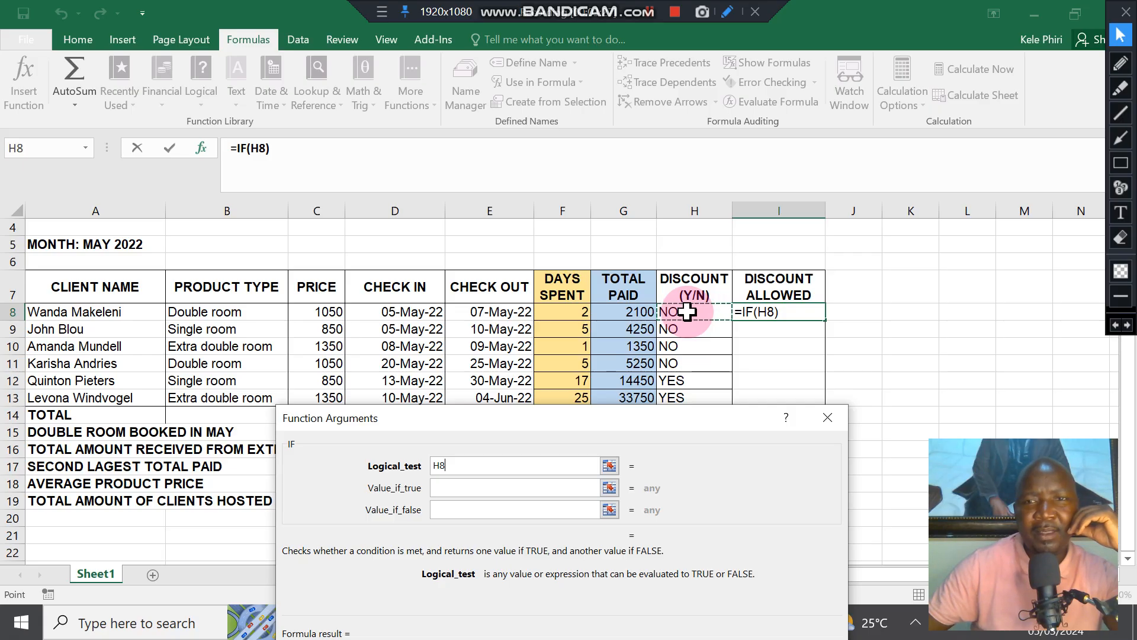
text(=)
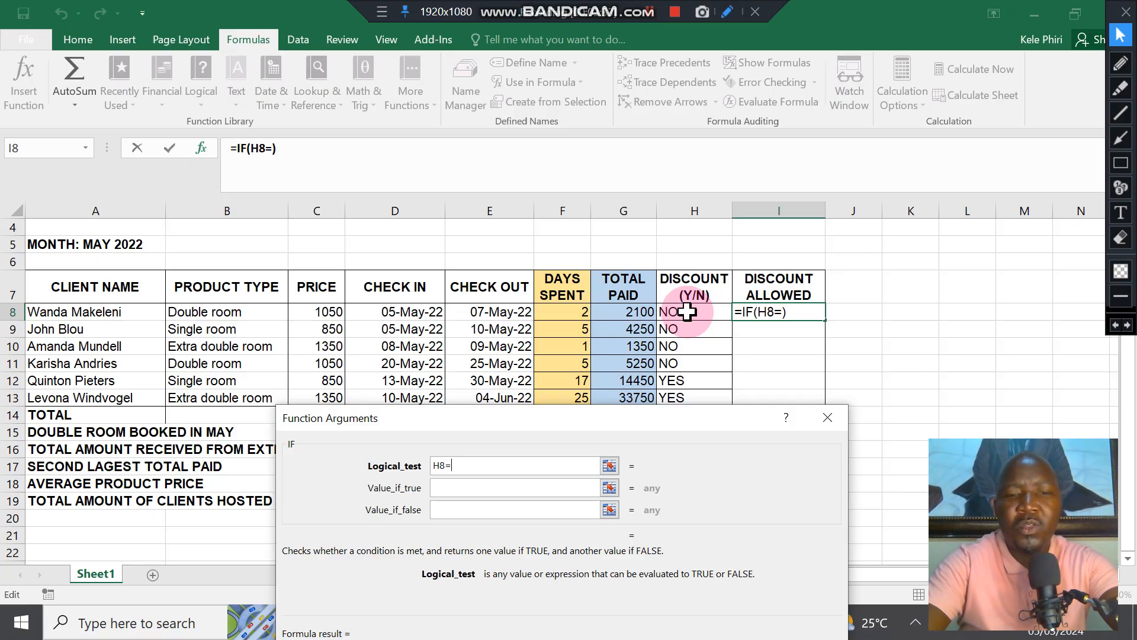
text(y)
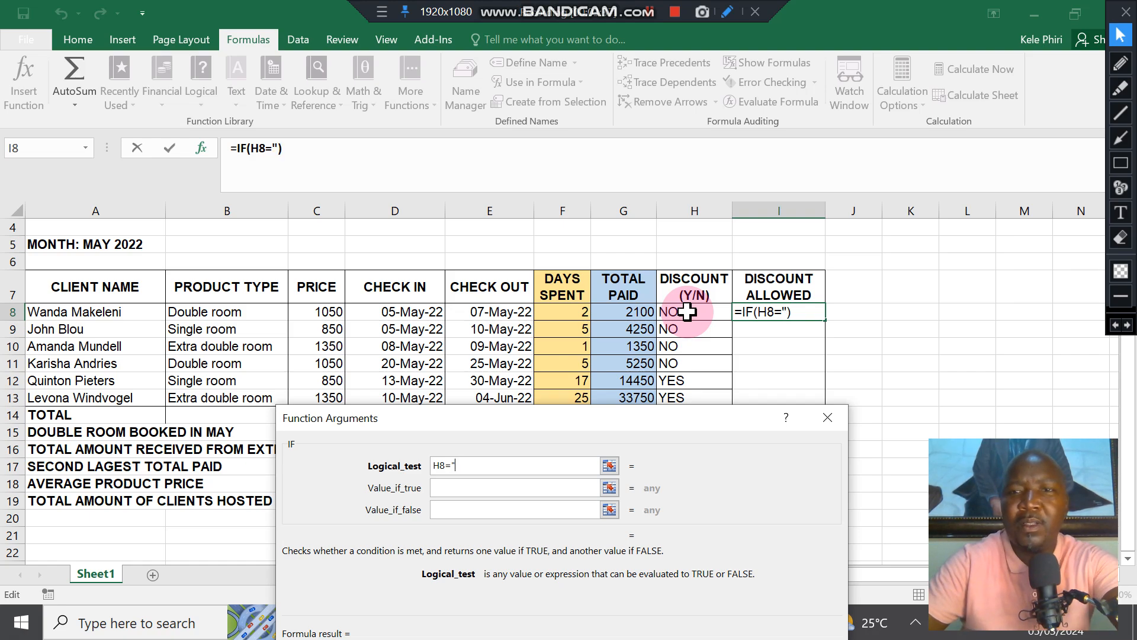
text(ye)
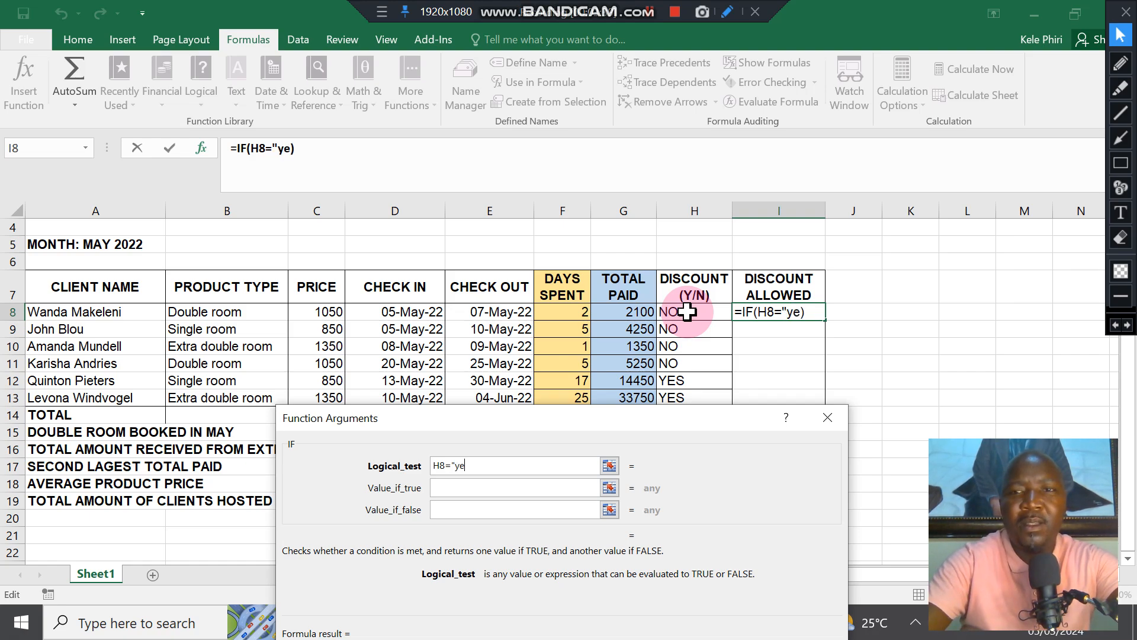
text(s)
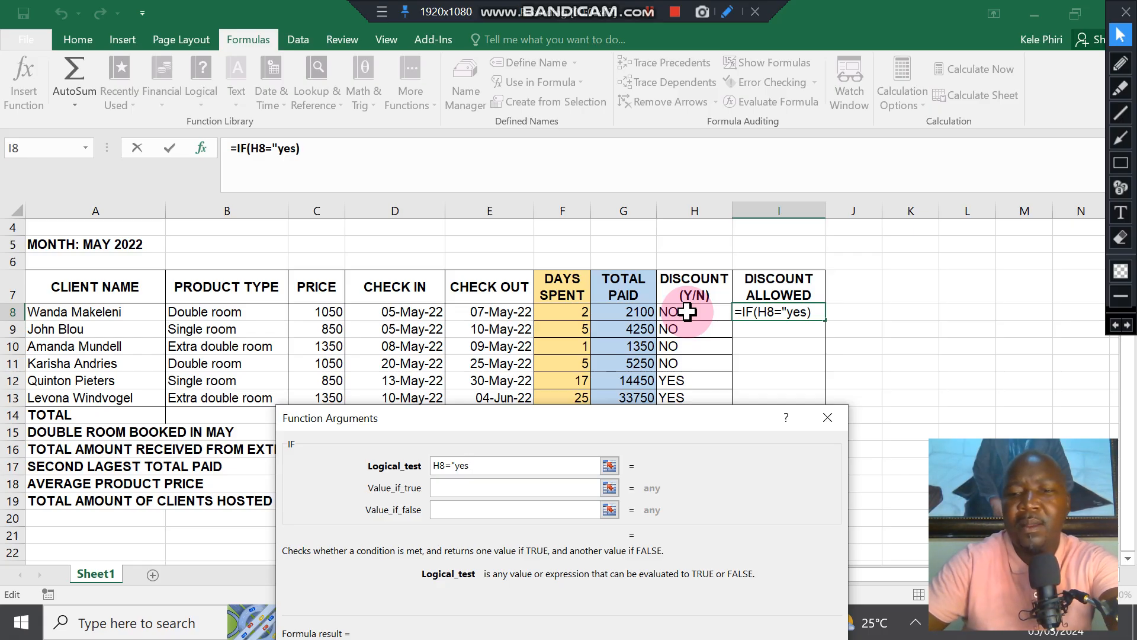
text("))
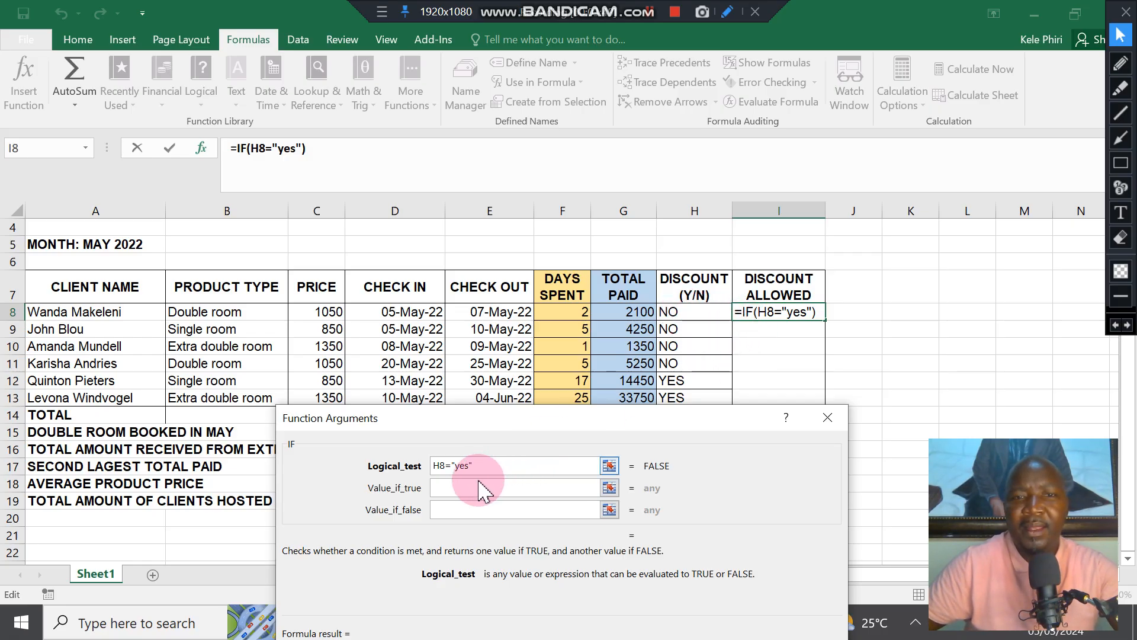
Step: Set Value_if_true to G8*5% and Value_if_false to 0
click(516, 487)
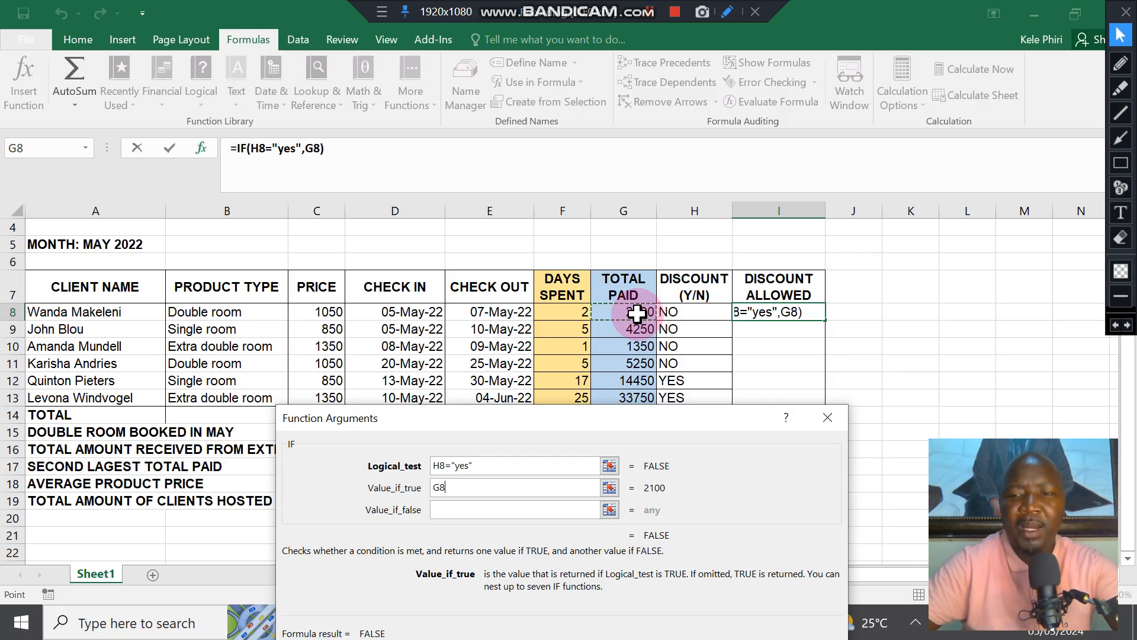
text(*)
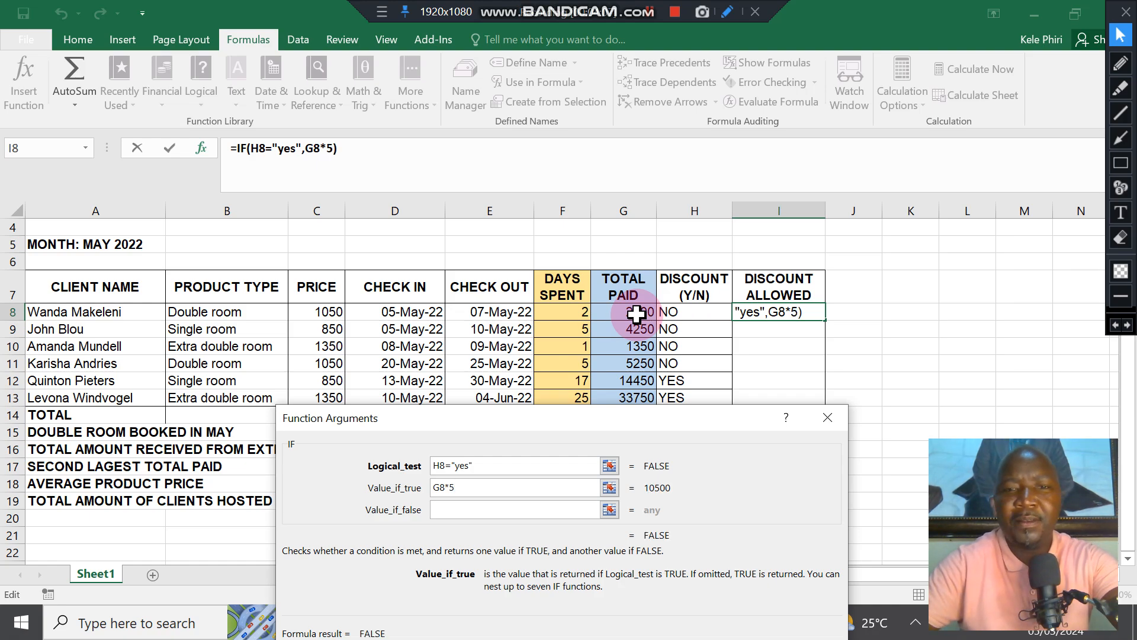
text(%)
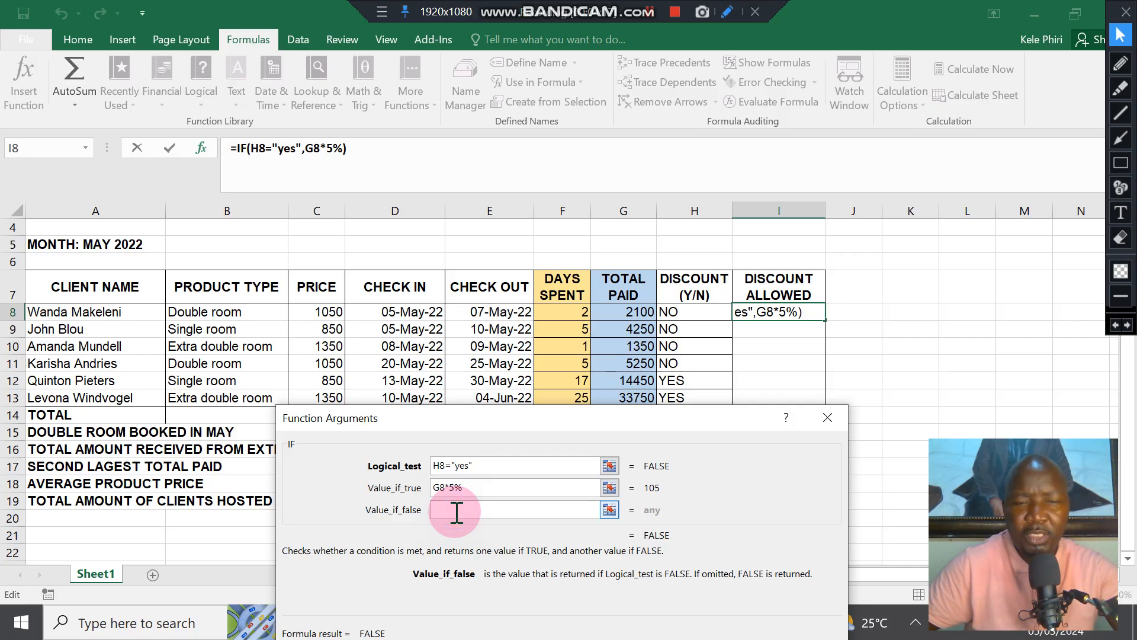
text(0)
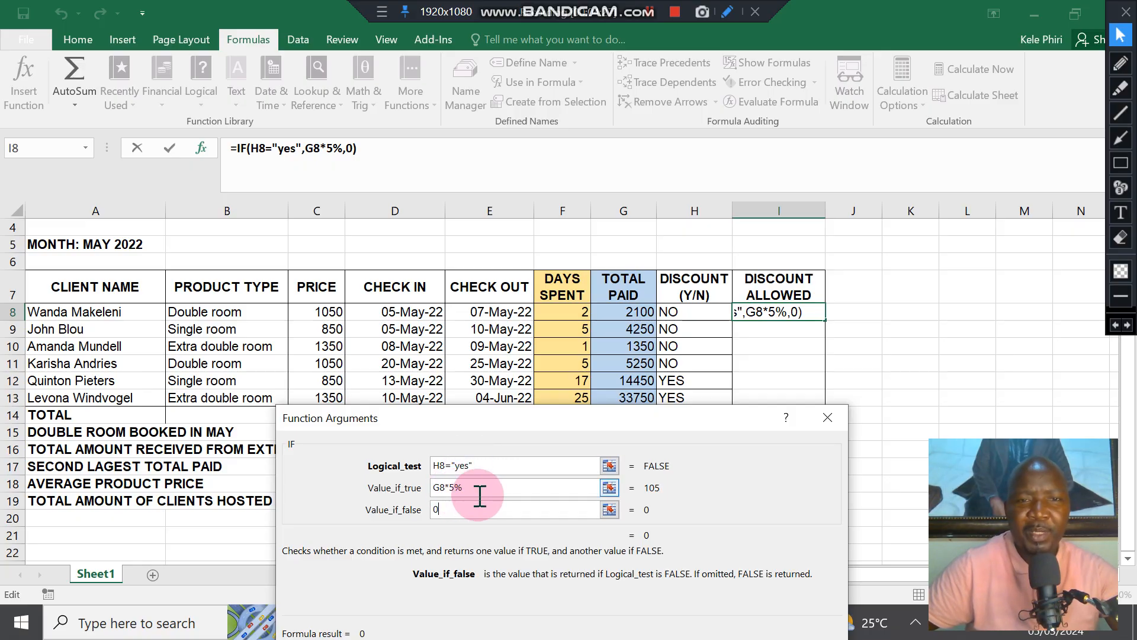
mouse_move(628, 327)
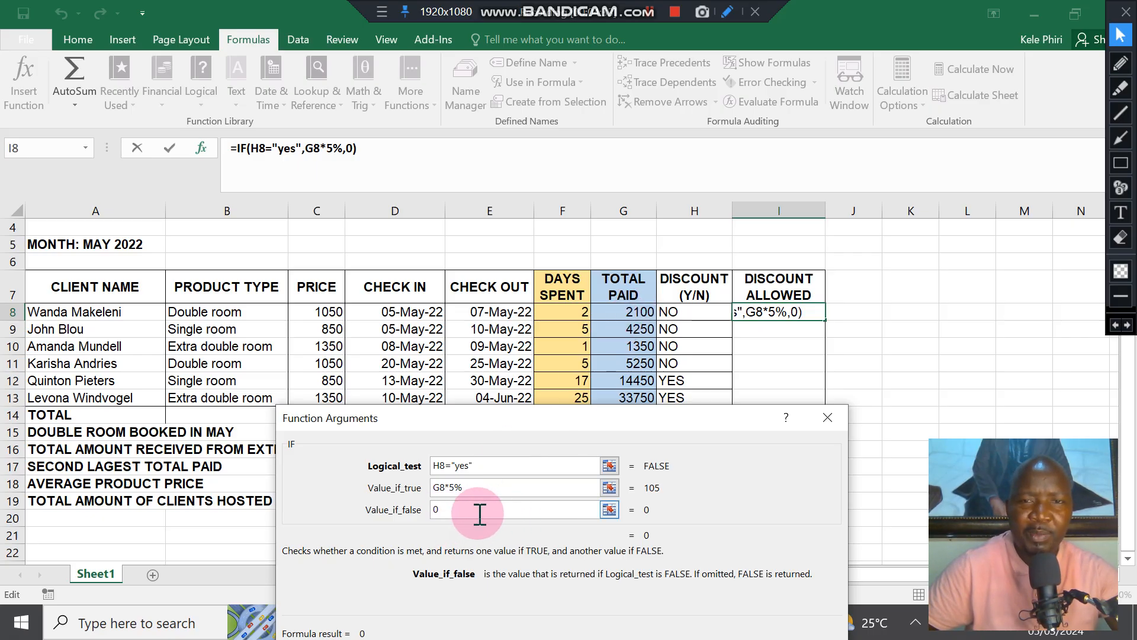
mouse_move(598, 435)
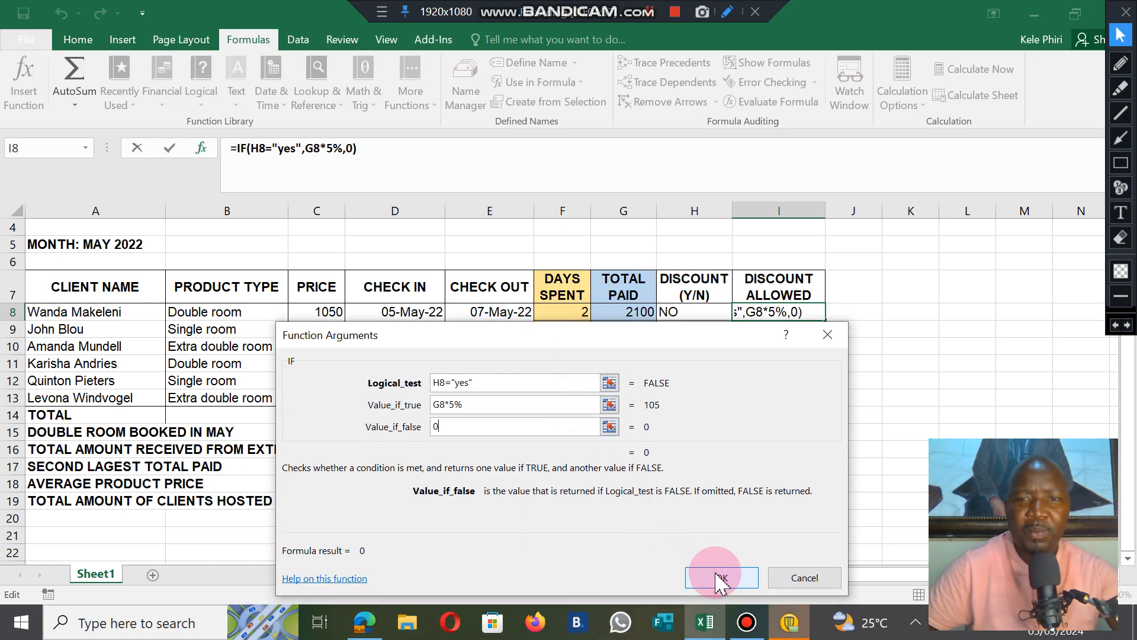
Step: Confirm the IF formula and copy it down I8:I13, giving 722.5 and 1687.5 for YES rows, 0 elsewhere
click(717, 577)
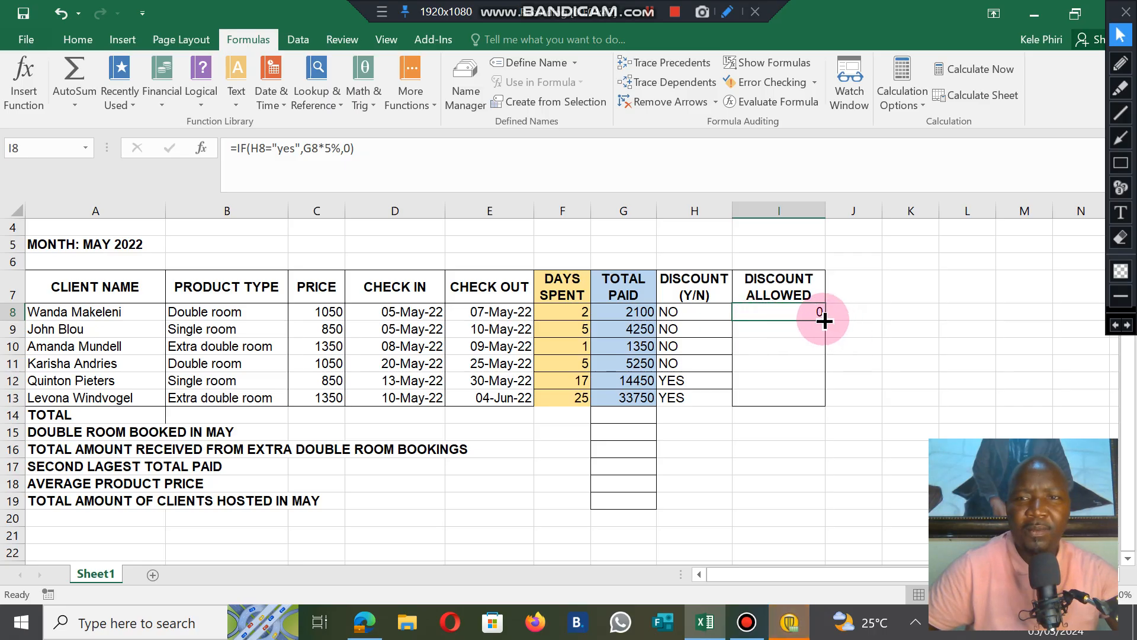
drag(822, 319, 822, 375)
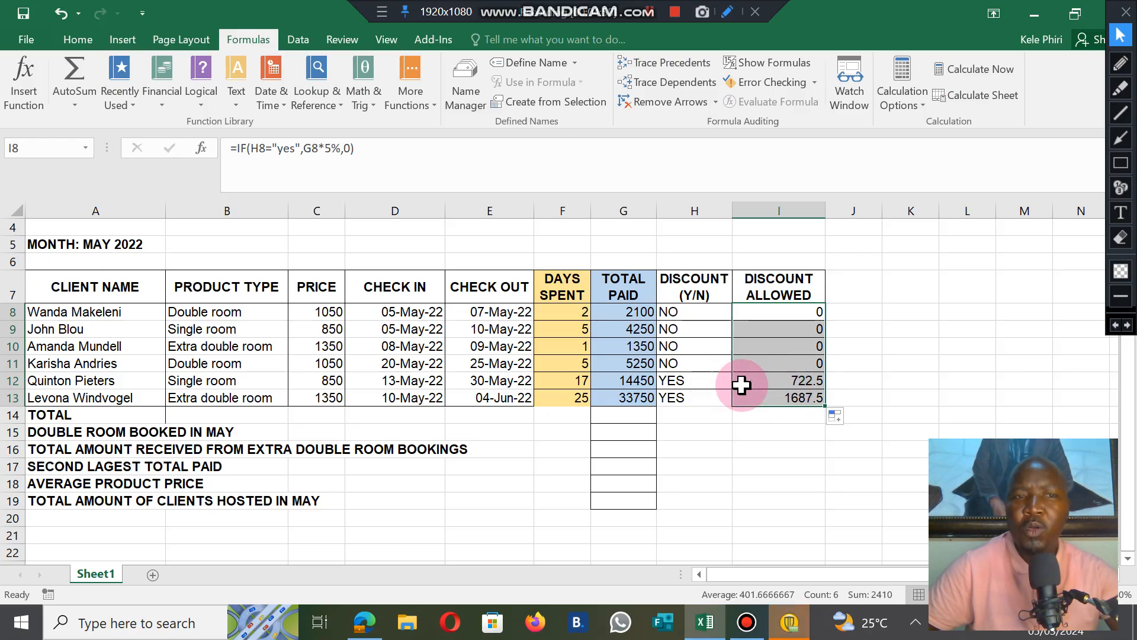
mouse_move(755, 383)
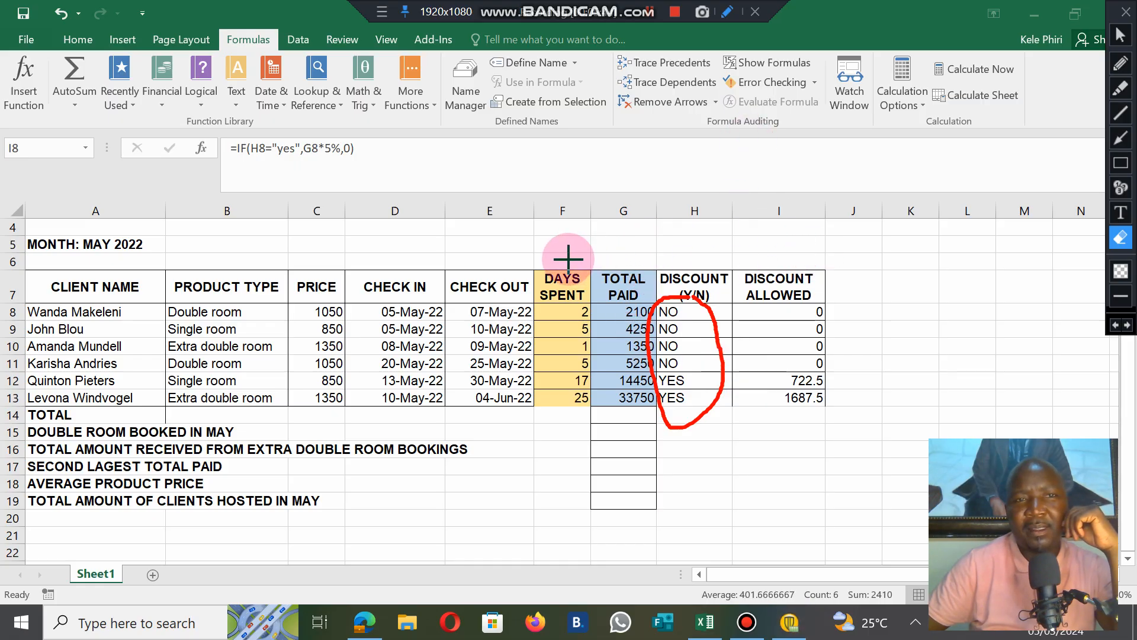
mouse_move(357, 195)
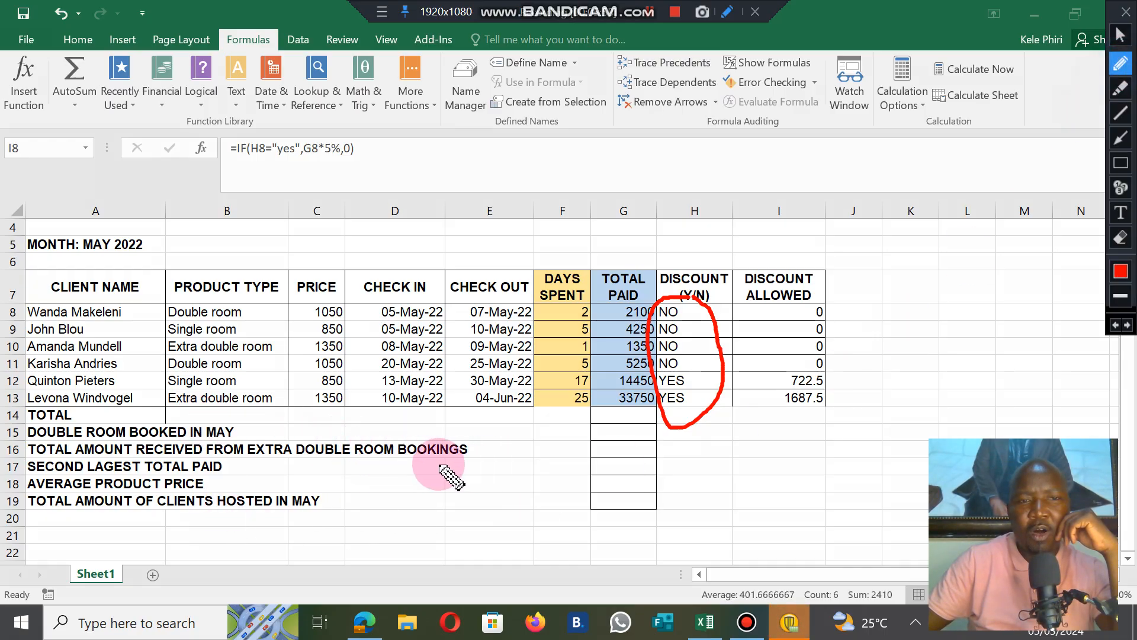
mouse_move(581, 461)
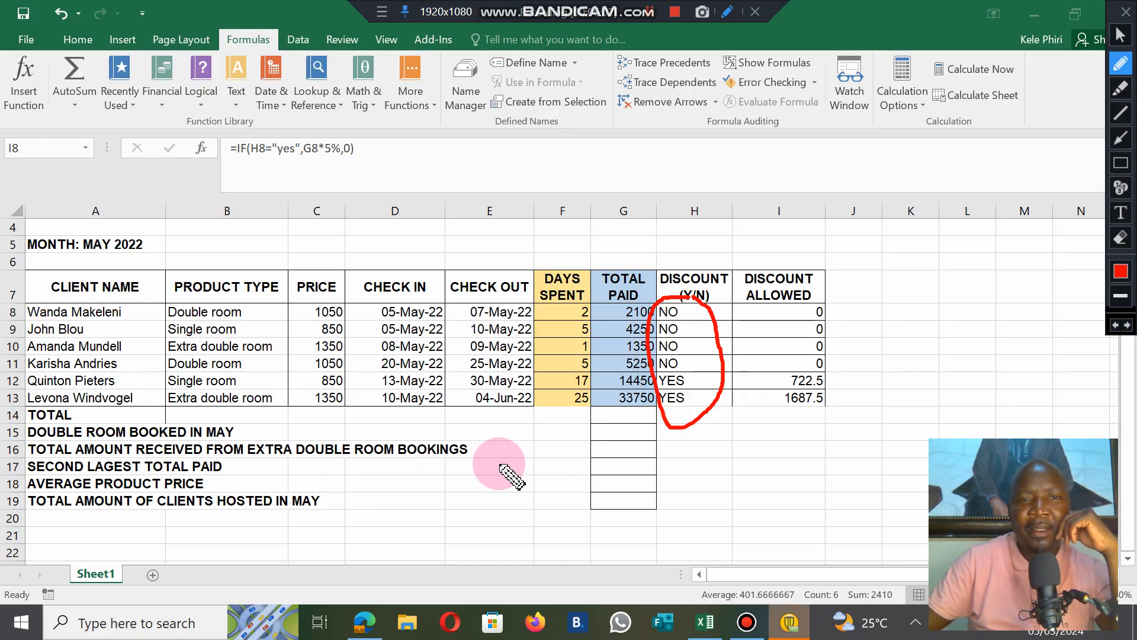
mouse_move(540, 468)
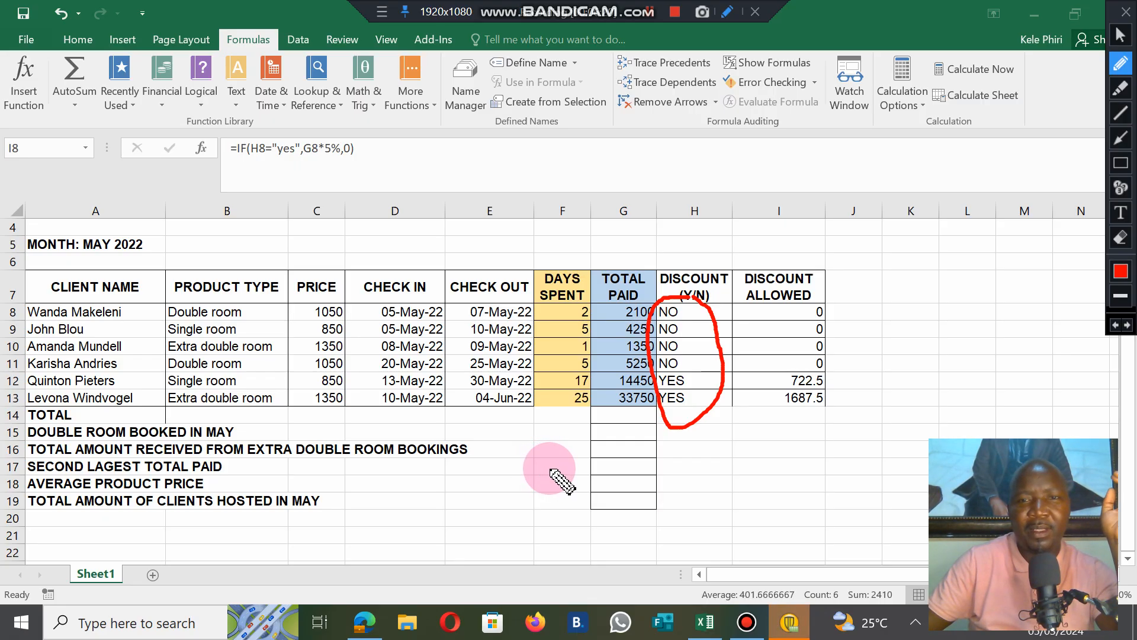
mouse_move(708, 177)
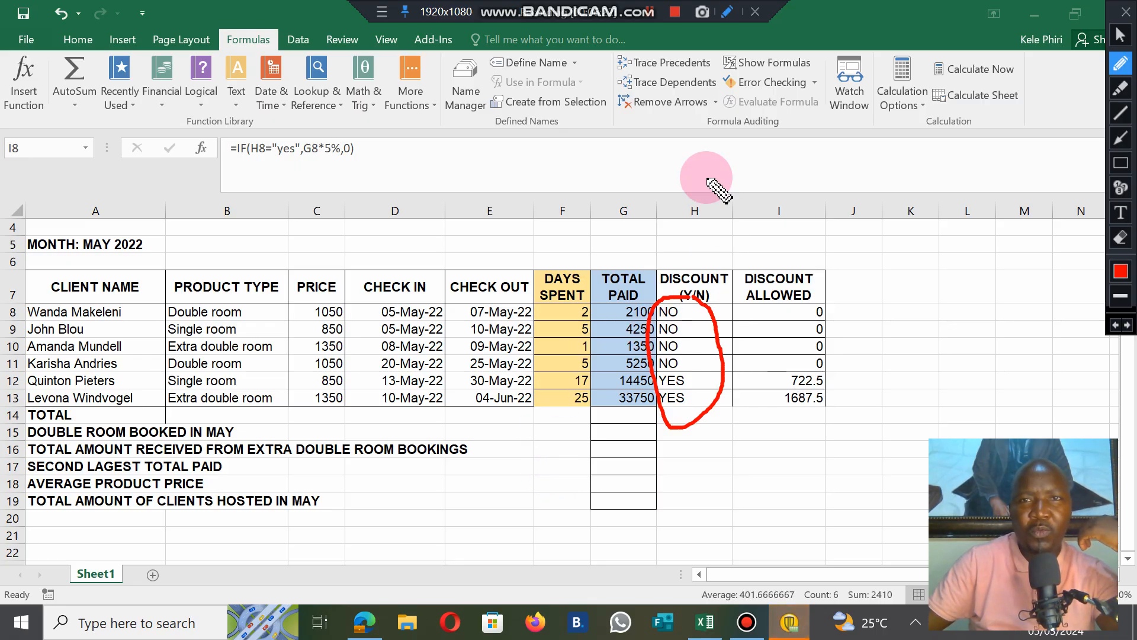